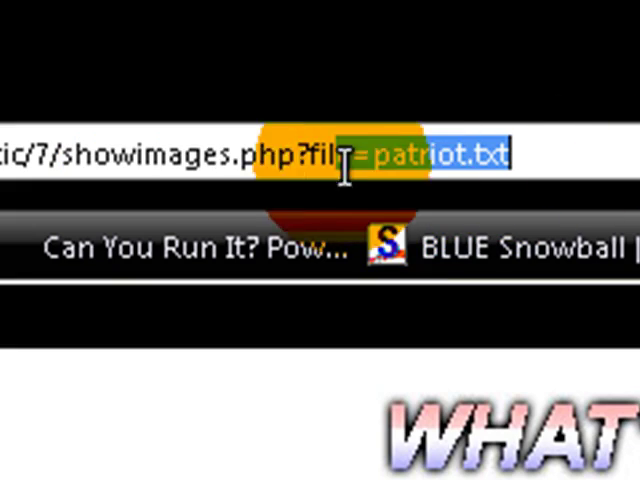
Load the patriot.txt poster page, then the 'Long Live Bush' and 'Nuke the bastards!' categories
key("Return")
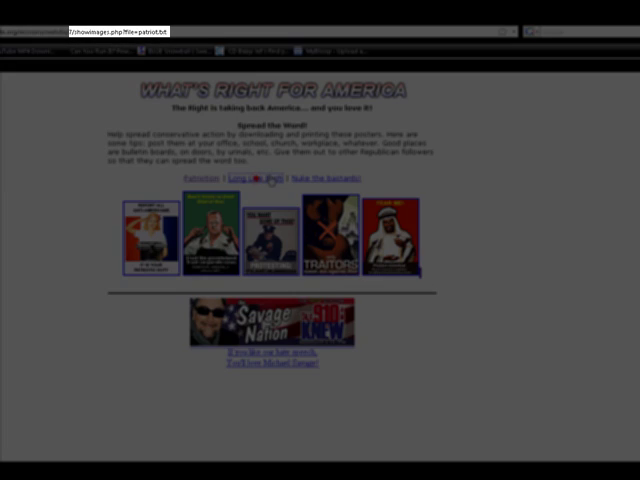
left_click(243, 177)
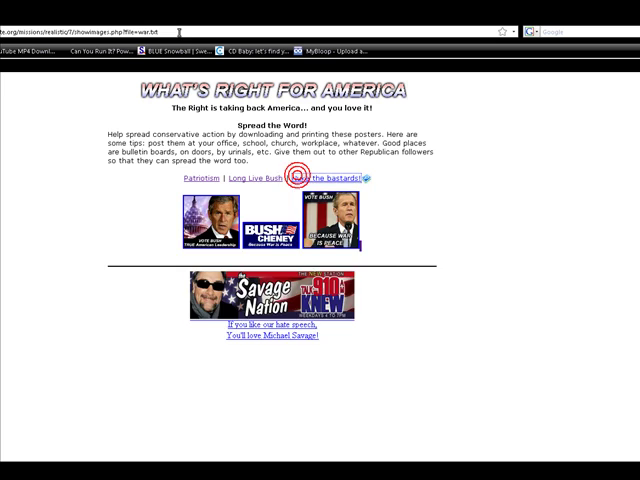
left_click(330, 179)
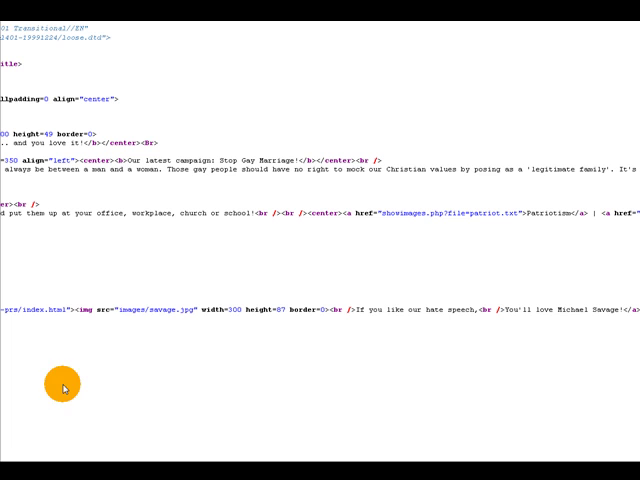
Open the /images directory listing found in the page source
double_click(128, 314)
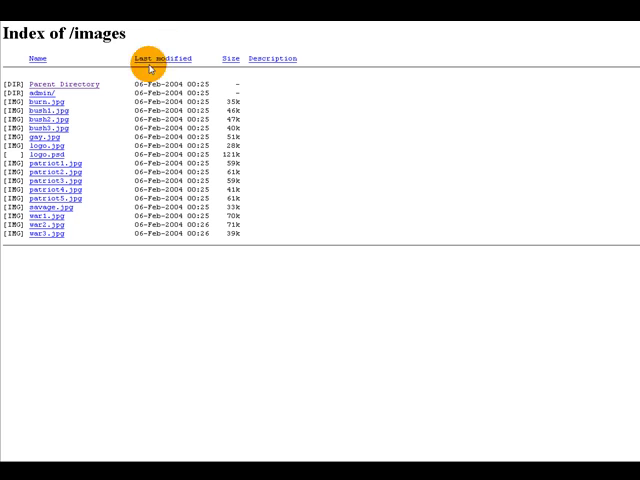
mouse_move(222, 115)
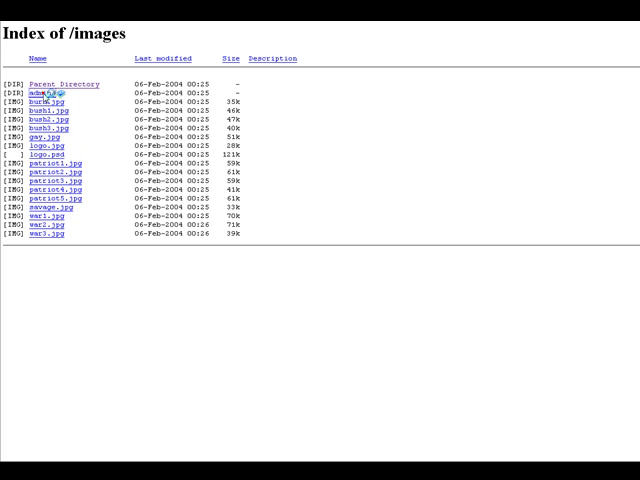
Try the admin/ folder, hit its Authentication Required prompt, and dismiss it
left_click(45, 93)
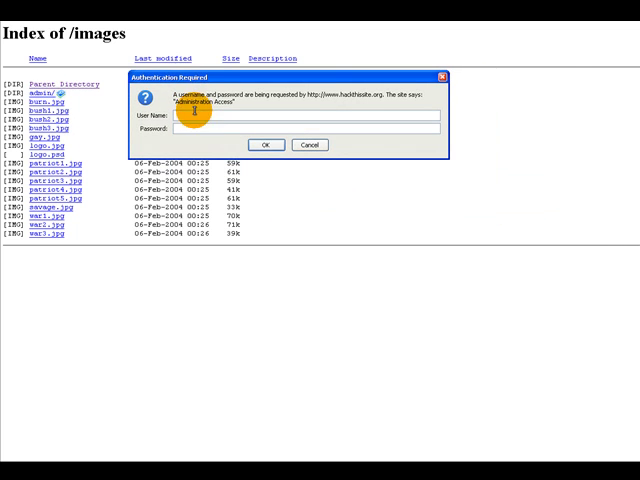
mouse_move(222, 88)
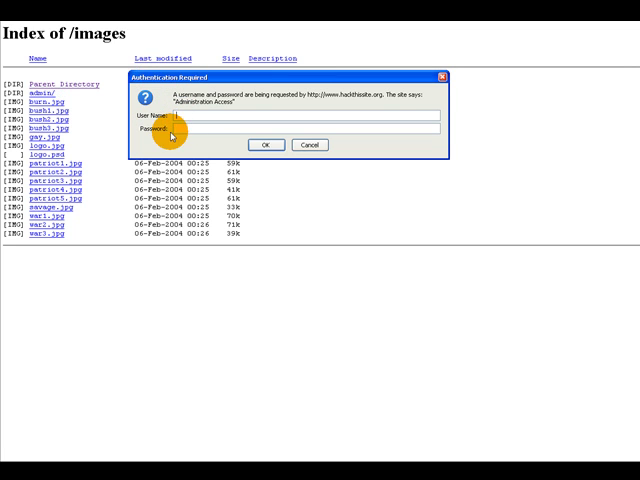
mouse_move(200, 95)
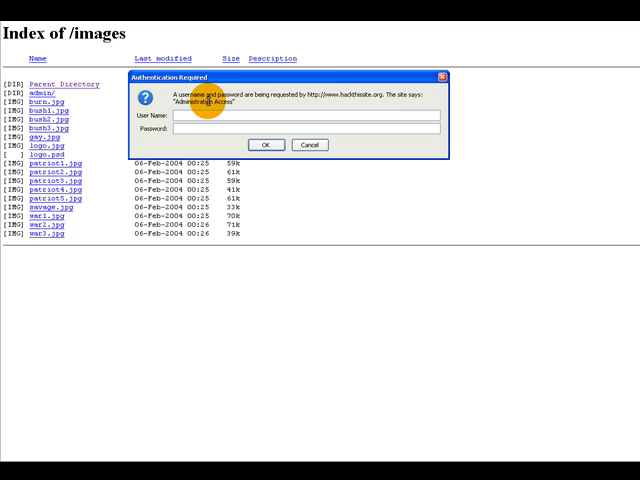
mouse_move(228, 100)
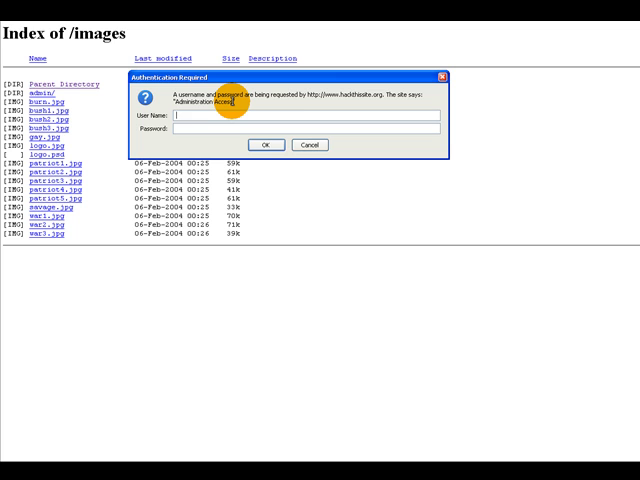
mouse_move(325, 116)
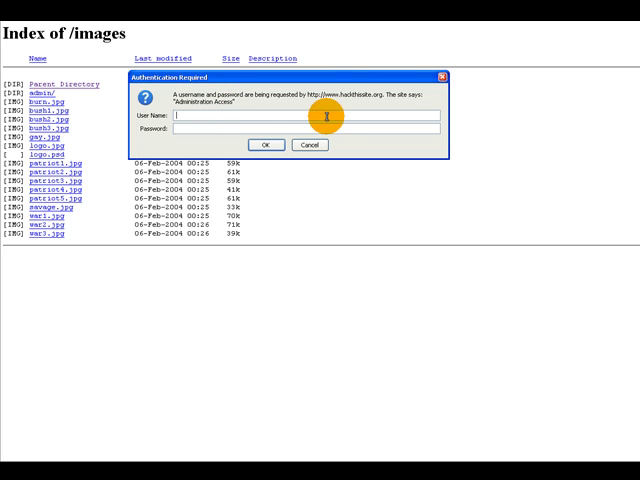
mouse_move(357, 79)
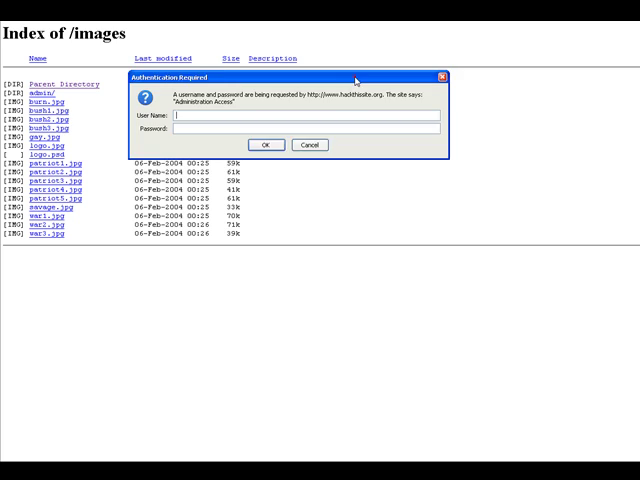
left_click(310, 144)
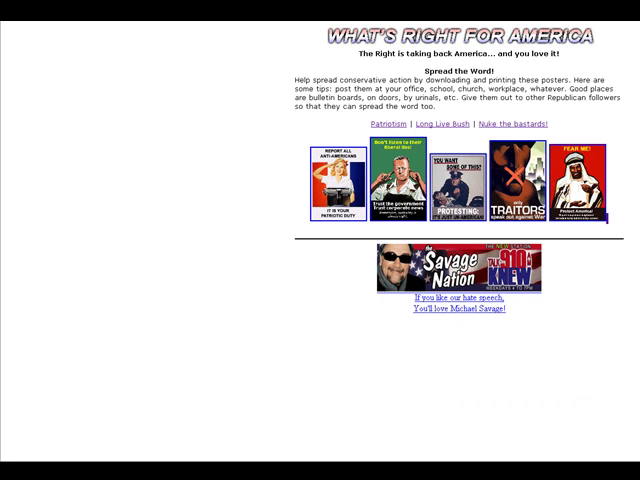
mouse_move(617, 120)
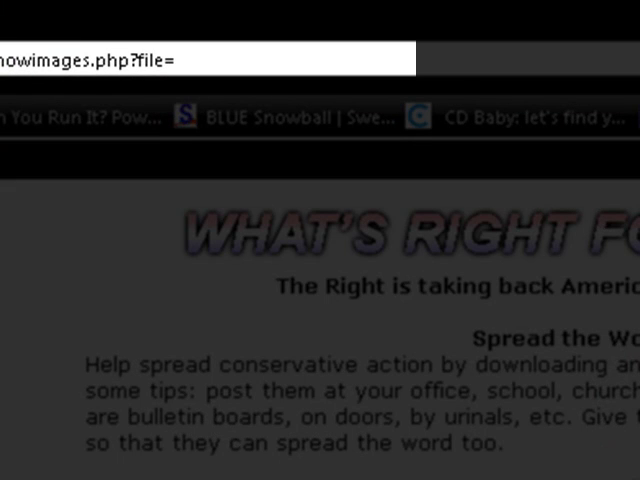
Replace the URL's file= value with images/admin/.htpasswd
type("war.txt")
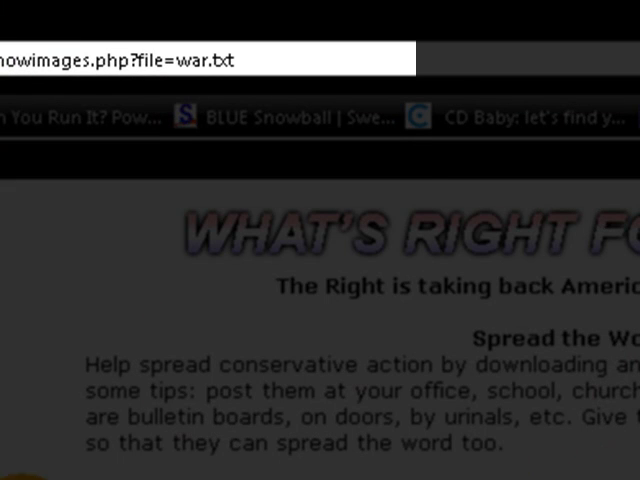
double_click(215, 59)
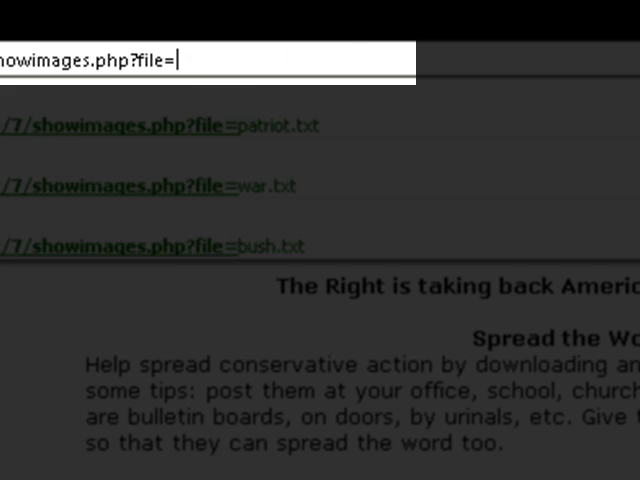
type("images")
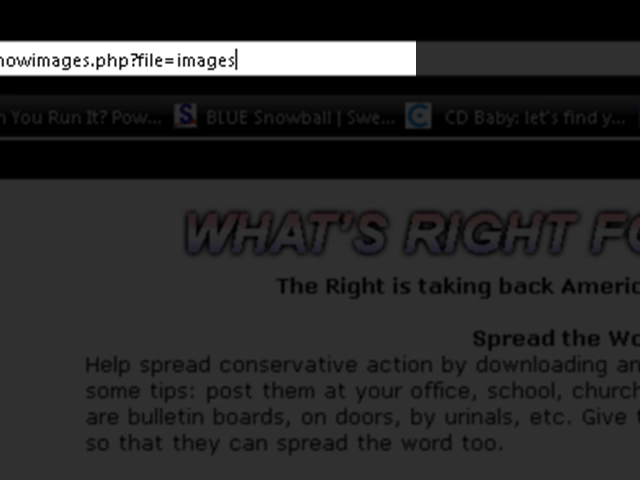
type("/ad")
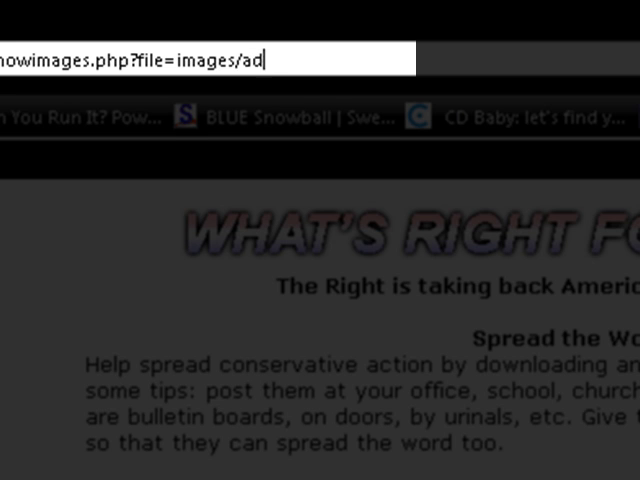
type("min/")
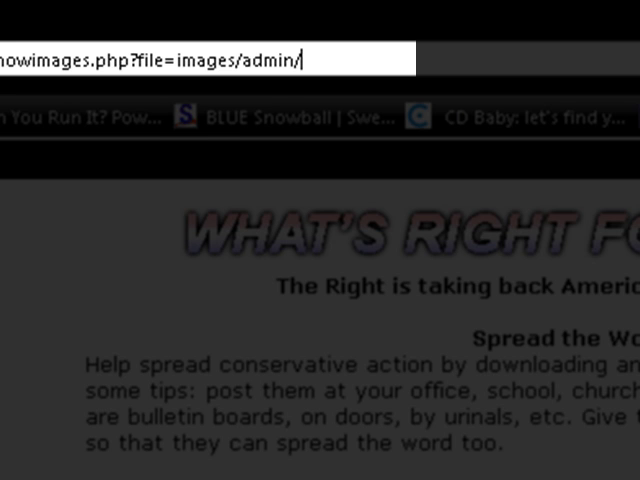
type(".htpa")
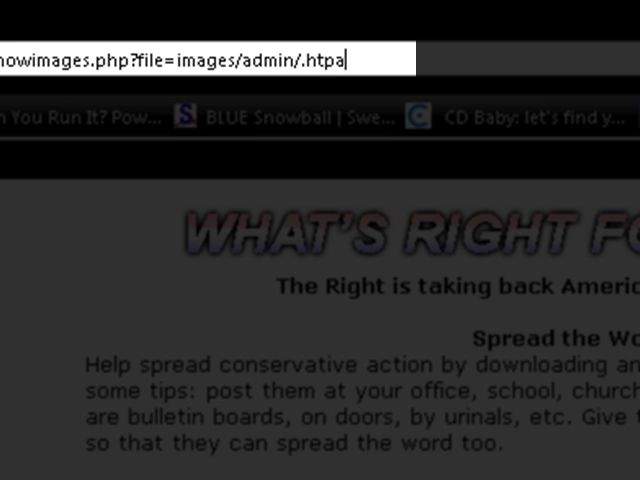
type("sswd")
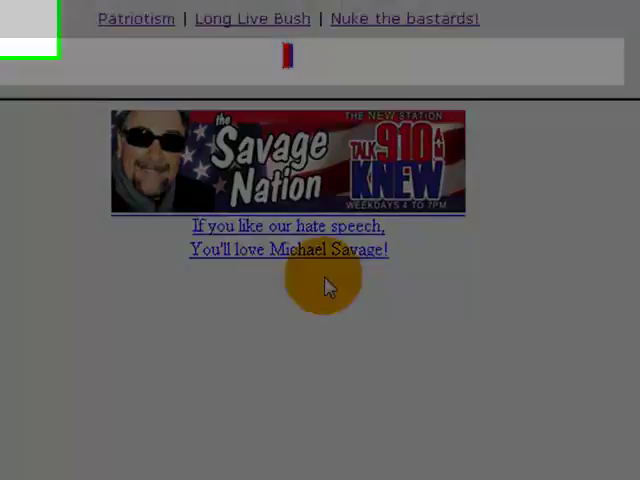
Expose the administrator:hash line through the broken image and copy the hash
left_click(289, 249)
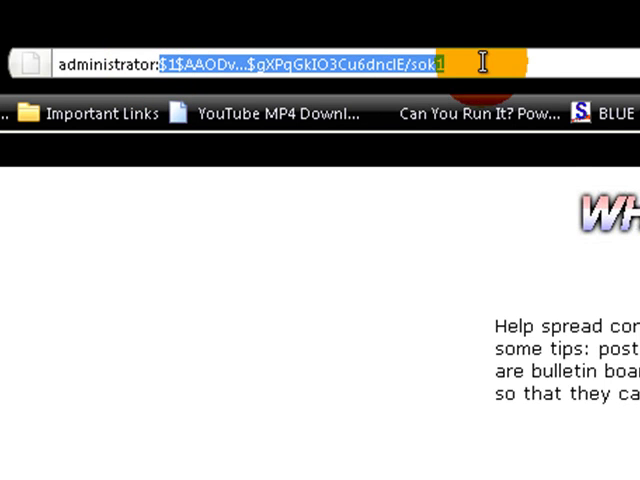
mouse_move(247, 333)
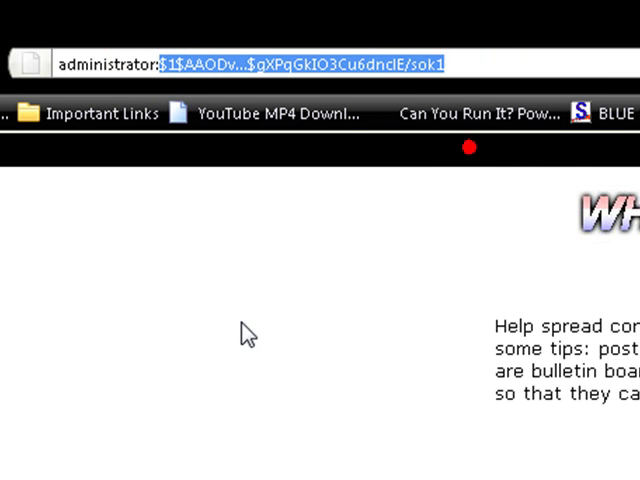
right_click(300, 64)
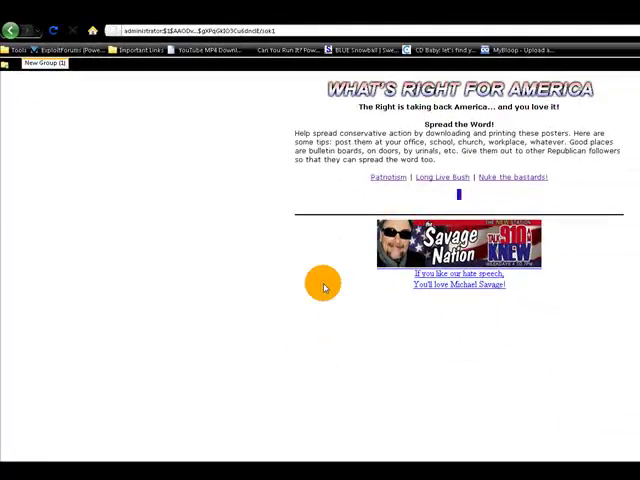
mouse_move(293, 320)
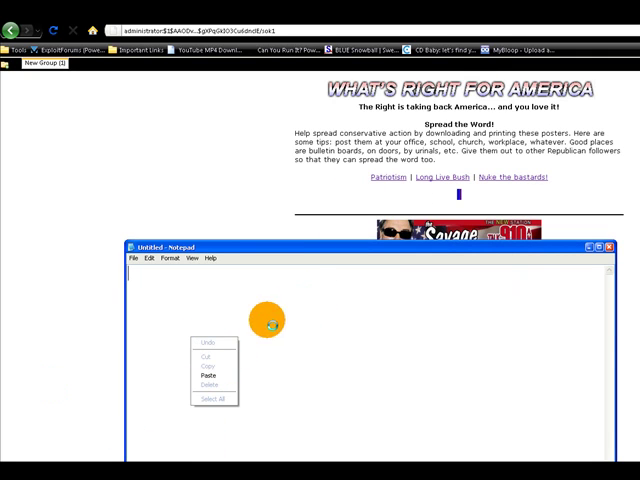
Paste the administrator hash into the new Notepad document
left_click(206, 375)
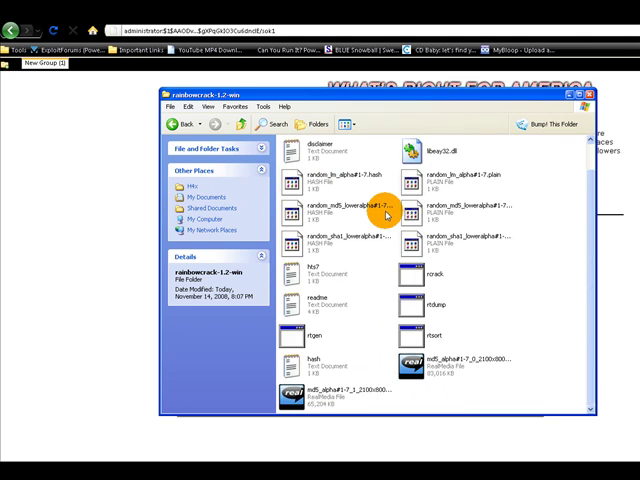
mouse_move(505, 286)
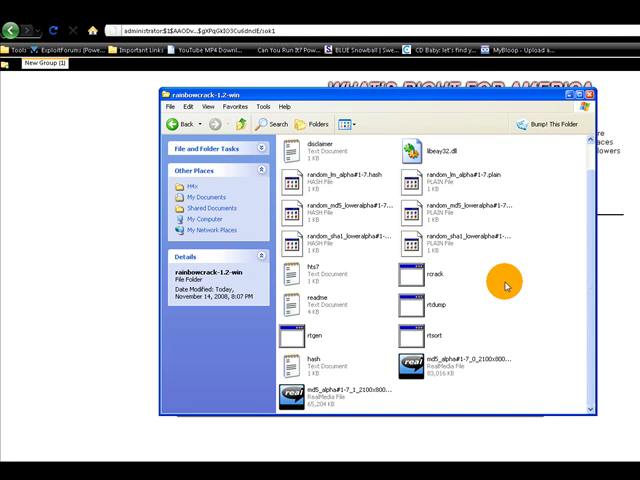
mouse_move(470, 302)
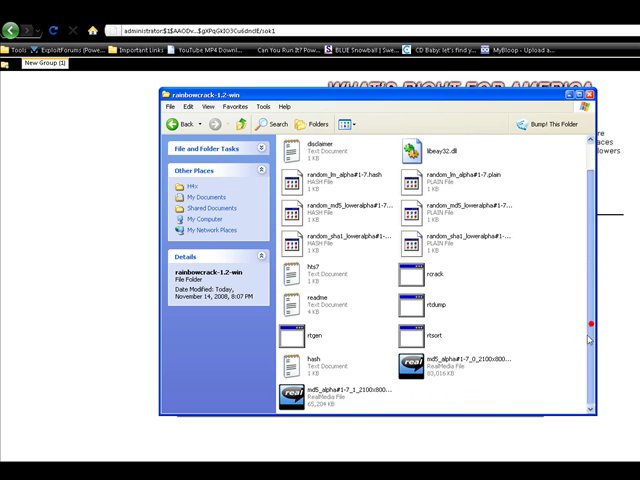
mouse_move(590, 352)
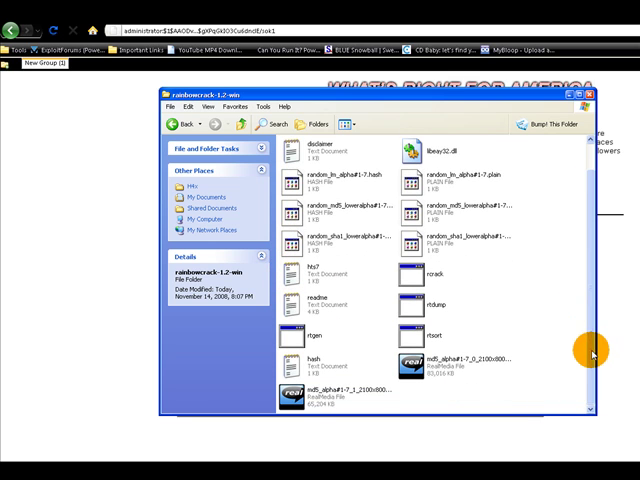
mouse_move(507, 447)
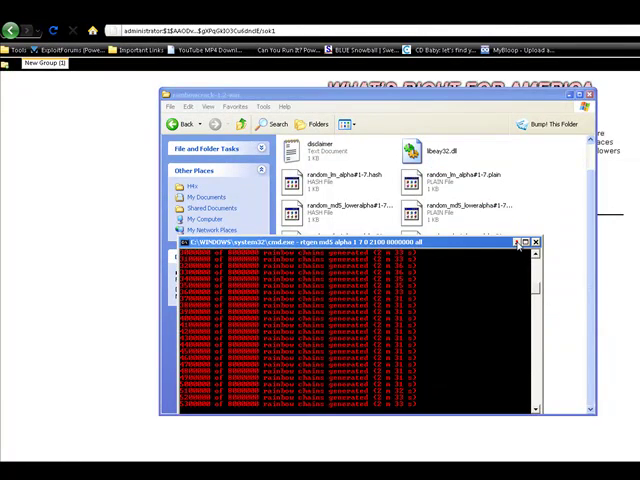
Minimize the rtgen chain generation window and scroll the rainbowcrack-1.2-win file list
left_click(535, 242)
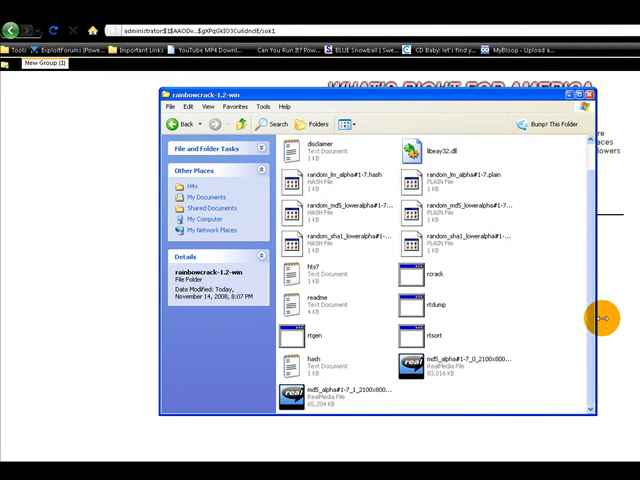
mouse_move(580, 294)
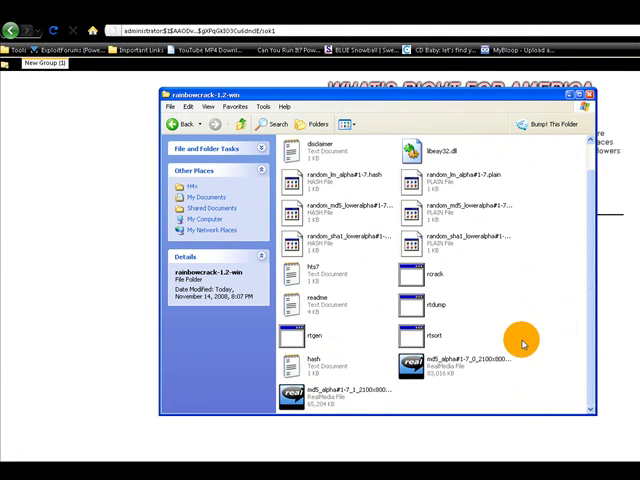
mouse_move(522, 342)
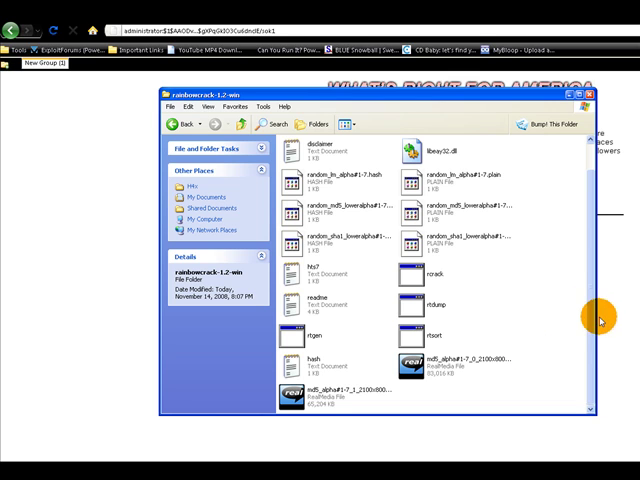
mouse_move(583, 363)
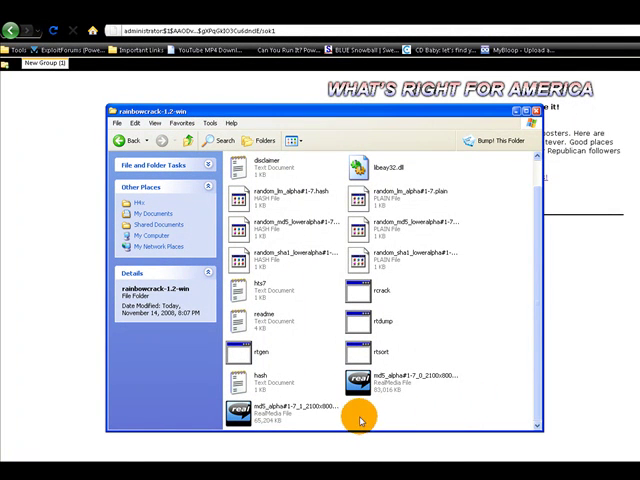
mouse_move(347, 407)
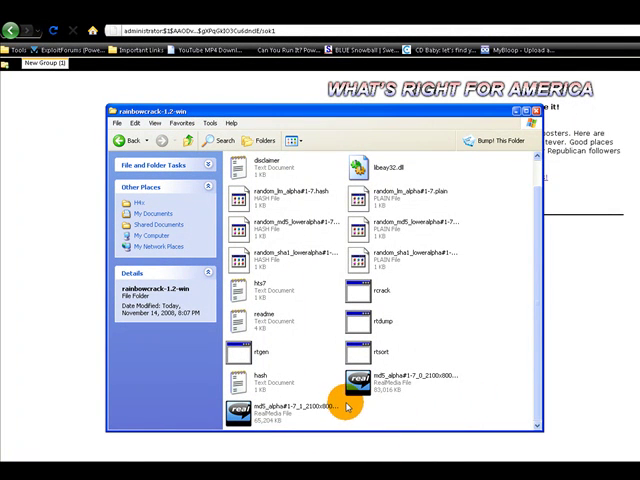
mouse_move(330, 388)
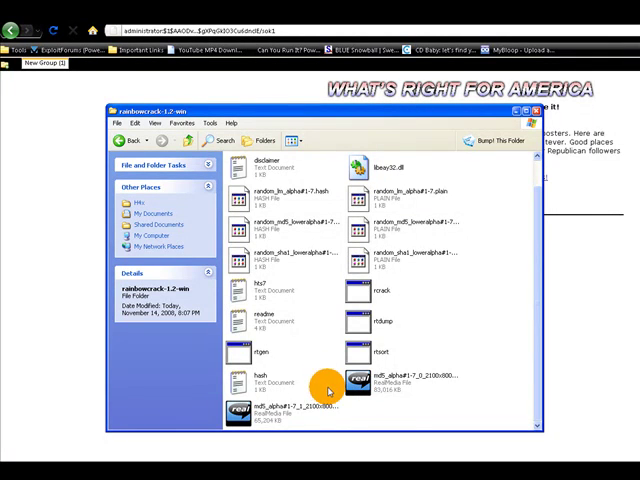
scroll("up", 3)
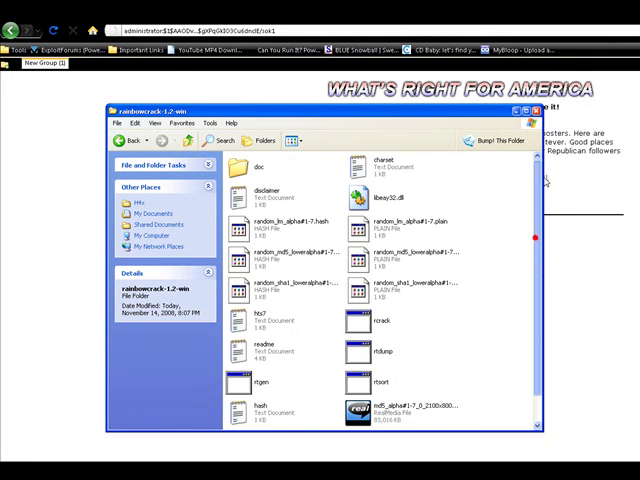
scroll("down", 3)
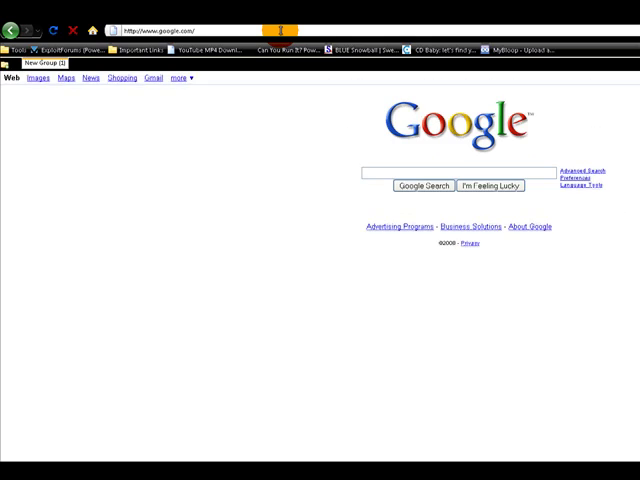
Search Google for johntheripper and open the openwall.com/john result
key("Return")
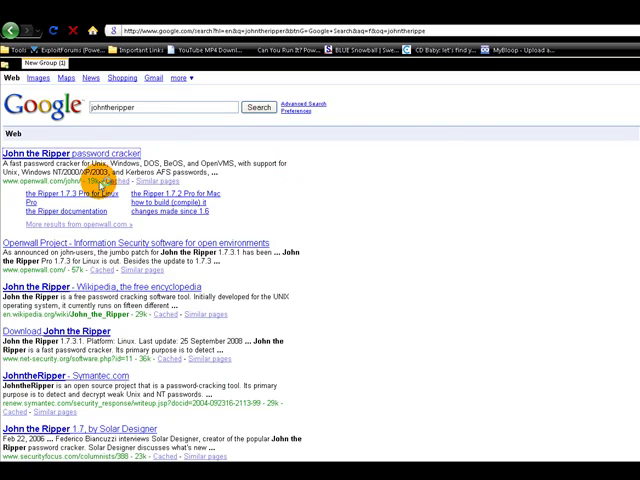
left_click(68, 152)
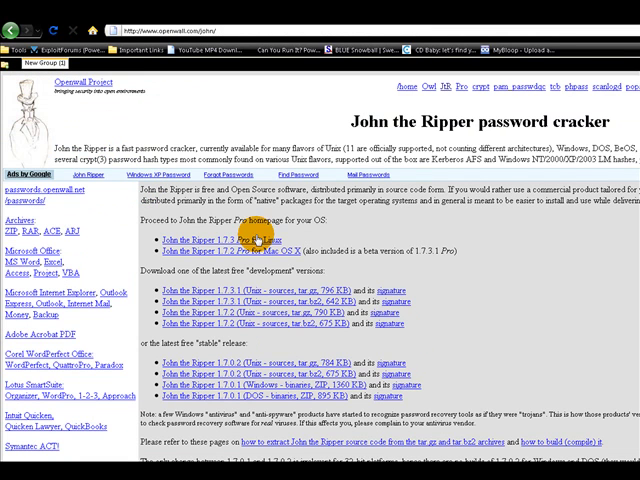
mouse_move(255, 355)
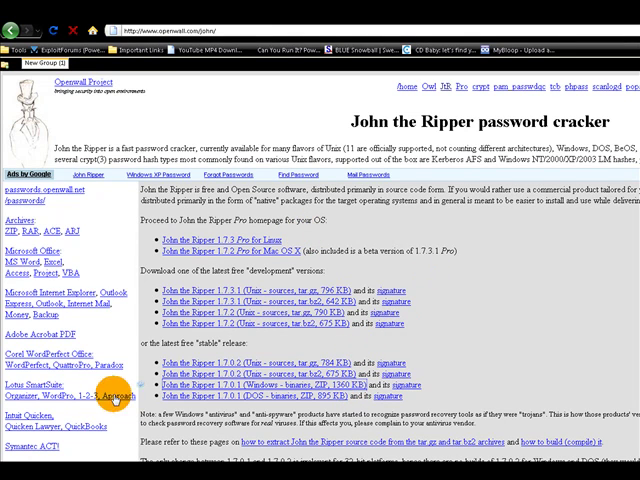
mouse_move(205, 335)
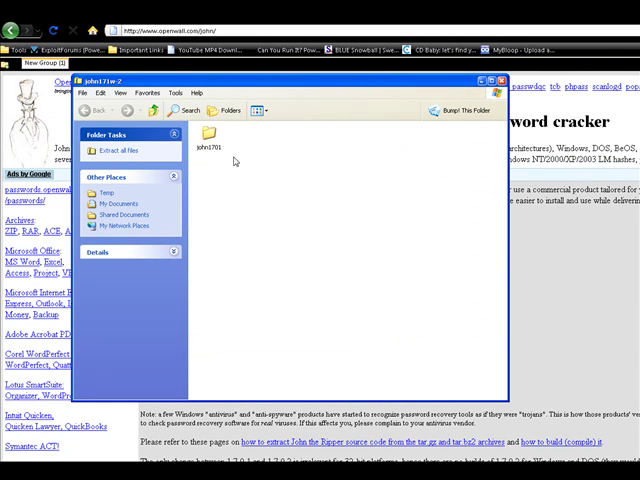
Select the extracted john1701 folder while browsing to the H4x tools folder
left_click(208, 140)
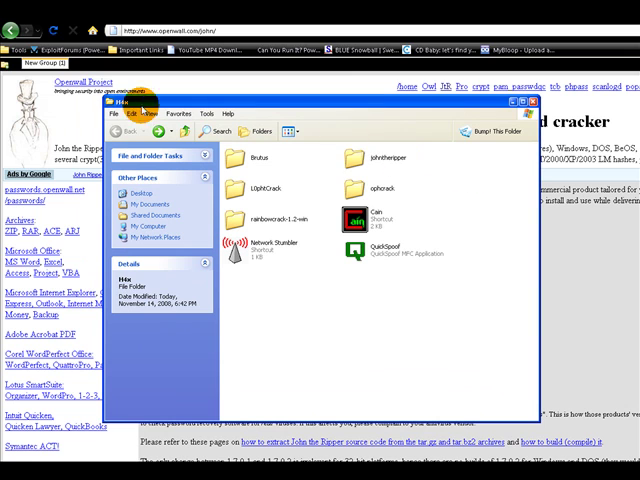
mouse_move(78, 245)
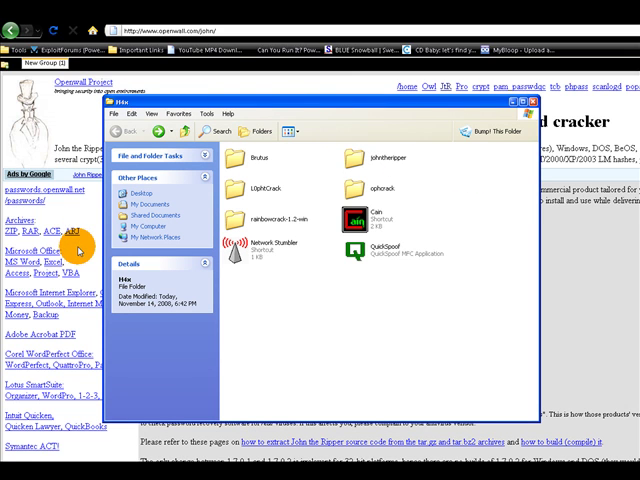
mouse_move(499, 300)
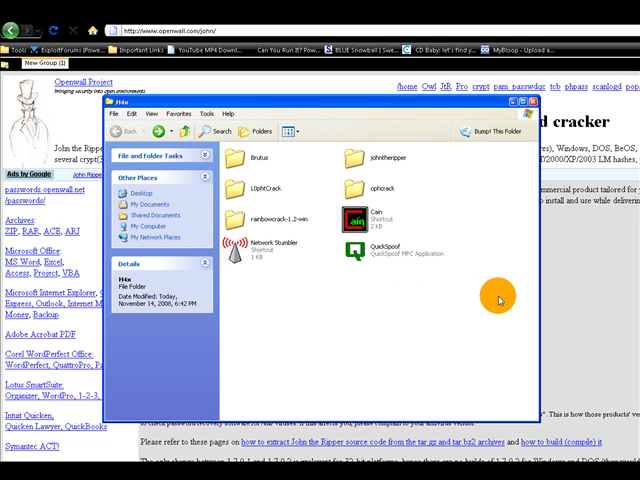
mouse_move(420, 325)
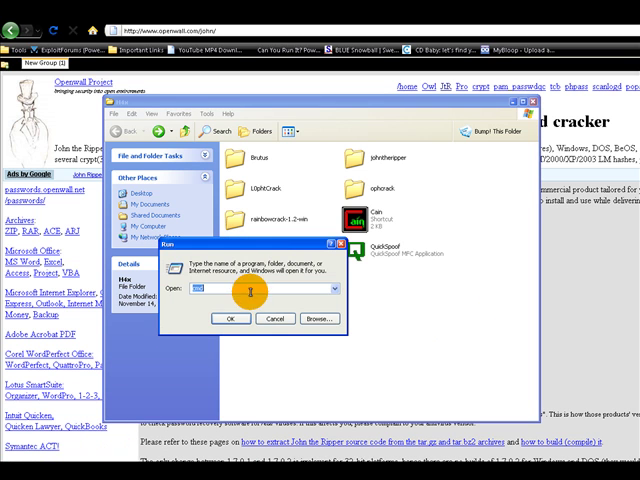
In a new Command Prompt, cd into Desktop\H4x\johntheripper\run and run cls
left_click(231, 318)
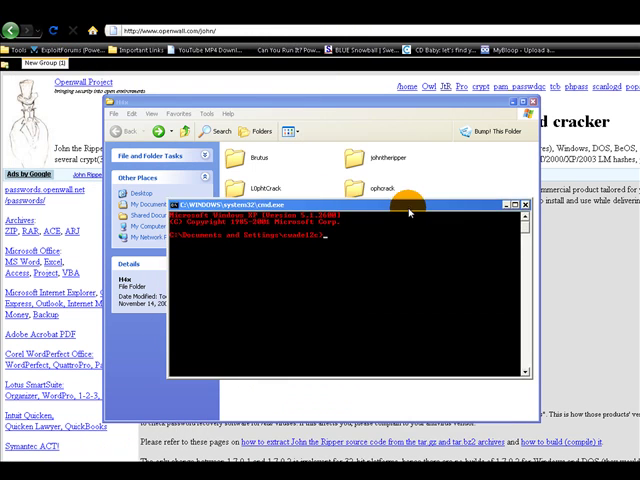
left_click(533, 205)
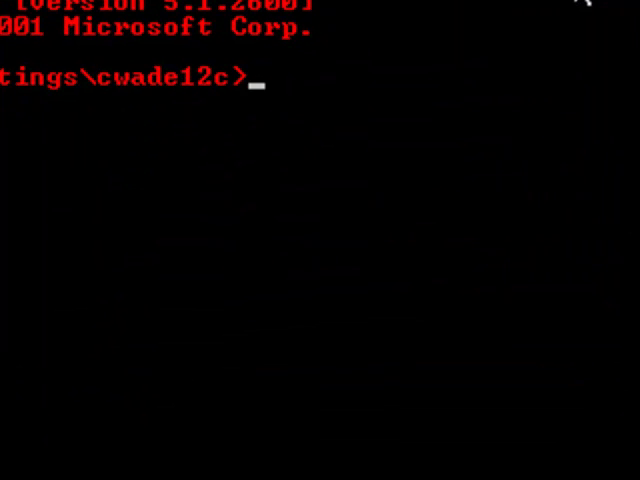
type("cd = drio")
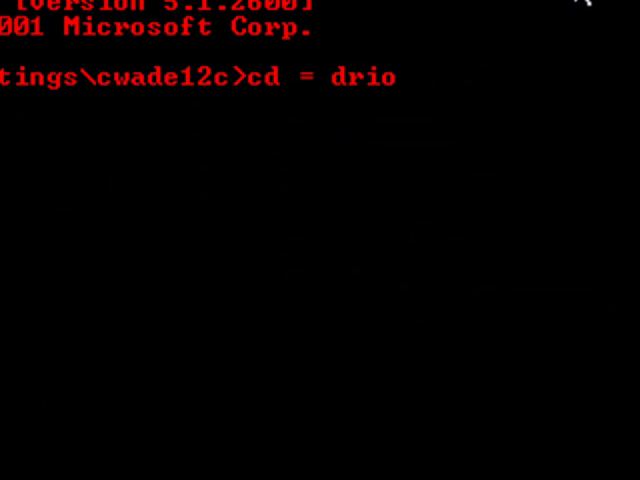
key("Backspace")
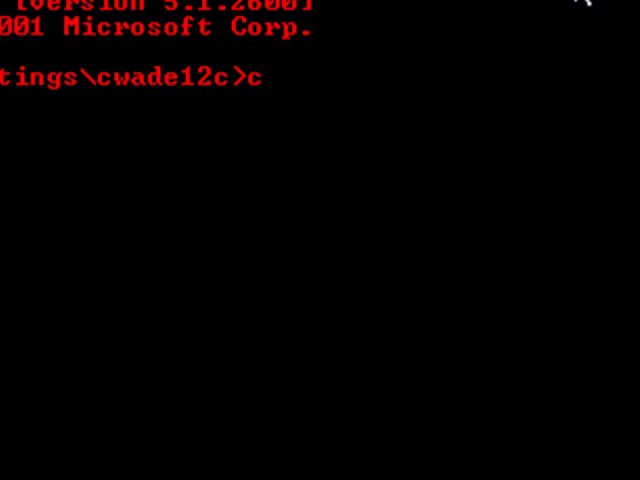
type("d C:\\Docum")
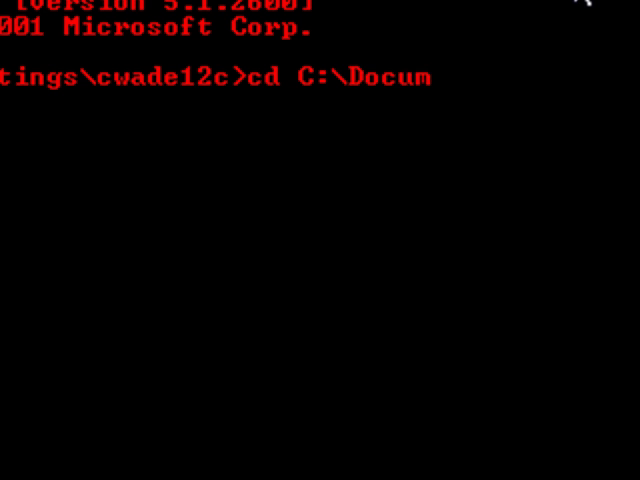
type("ents and Settings\\")
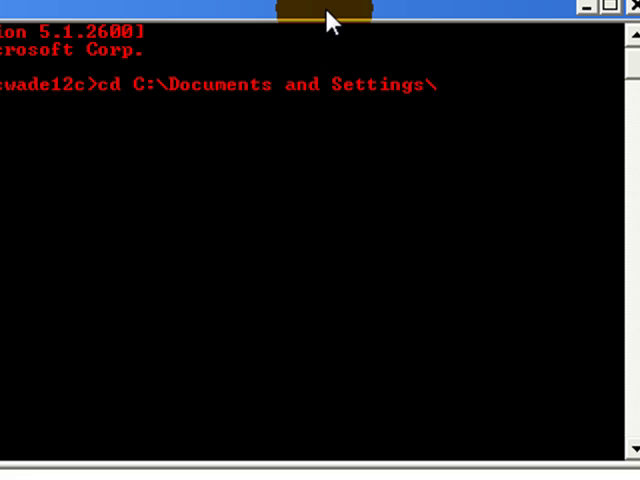
type("cwade12v")
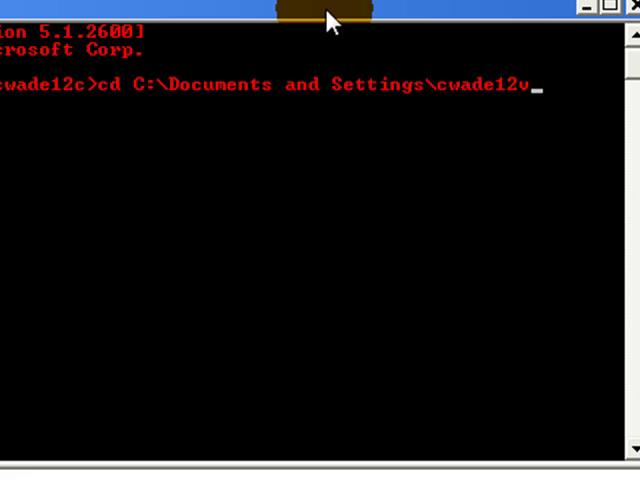
type("c")
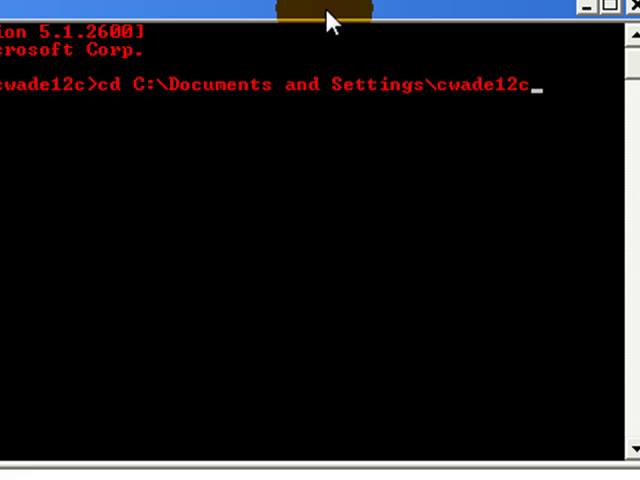
type("\\Dea")
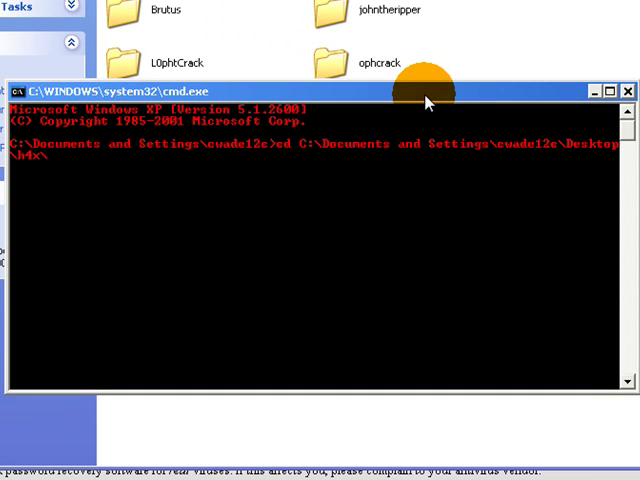
type("johntheripper\\")
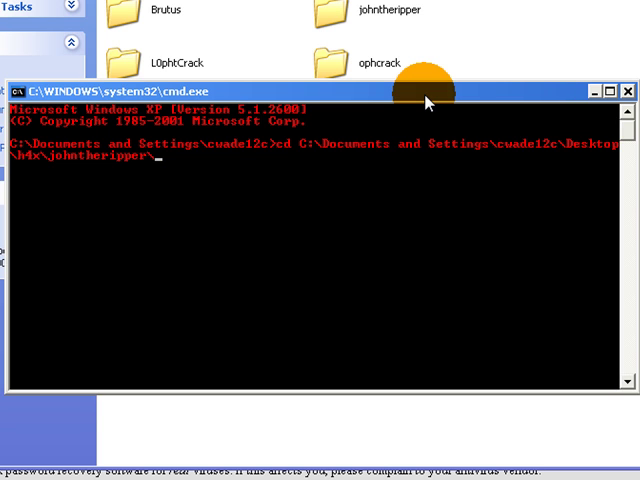
key("Return")
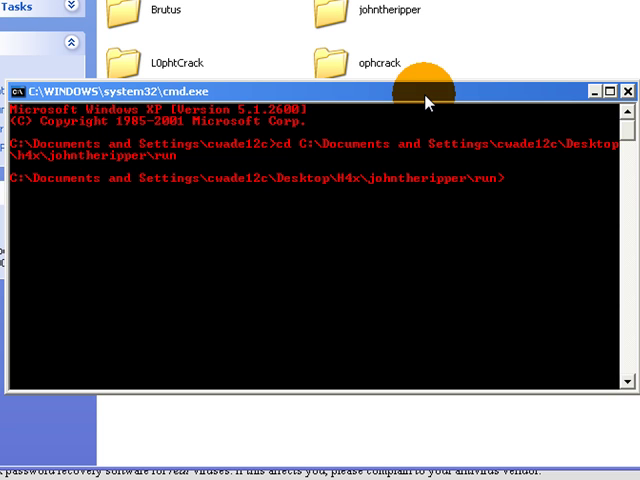
type("cls")
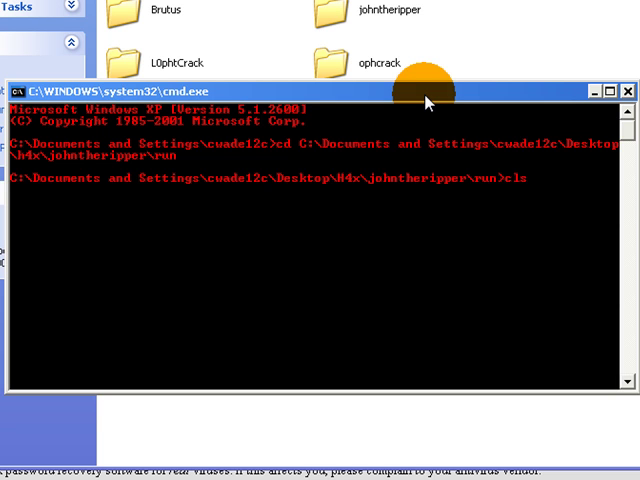
mouse_move(320, 165)
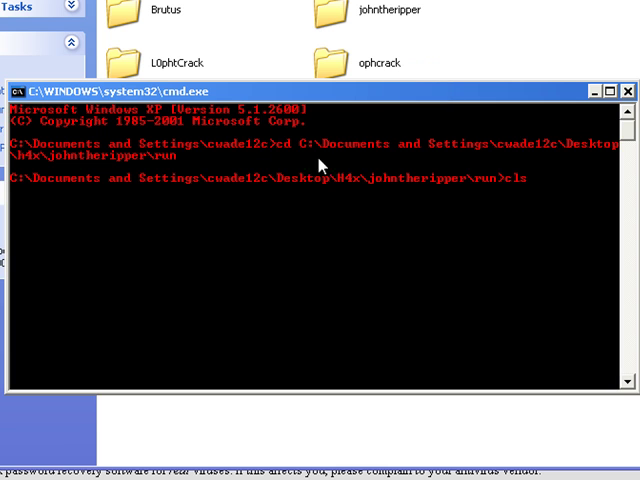
key("Return")
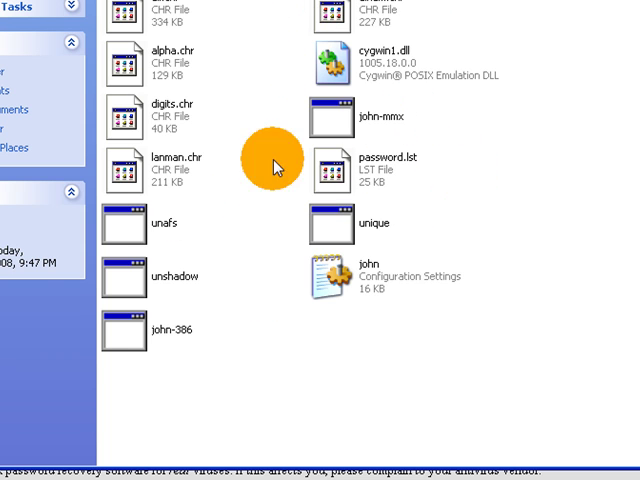
mouse_move(315, 470)
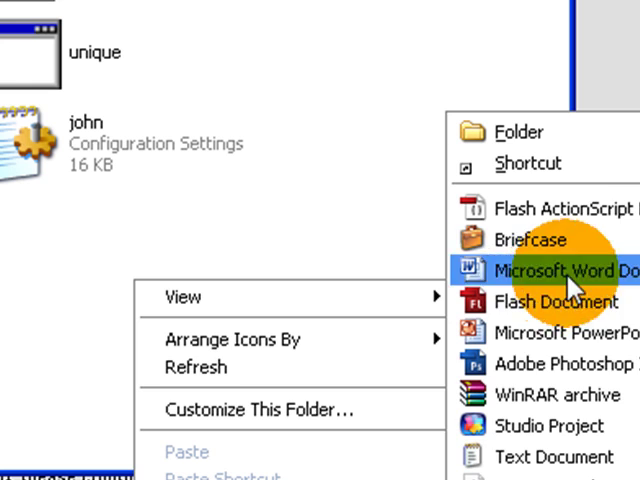
Create a new text document named hts in the John the Ripper run folder
left_click(551, 457)
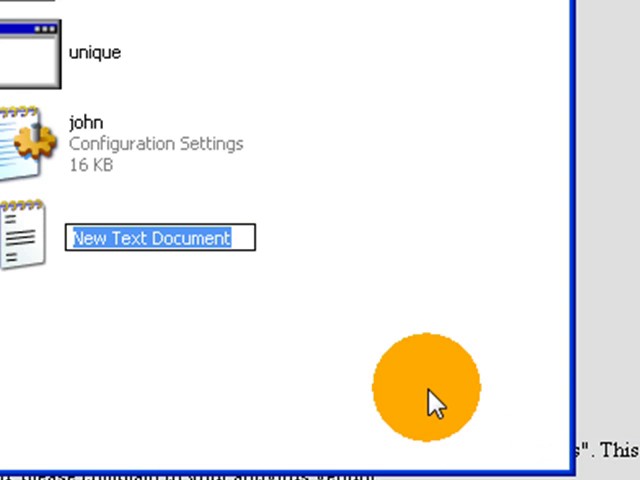
type("hts")
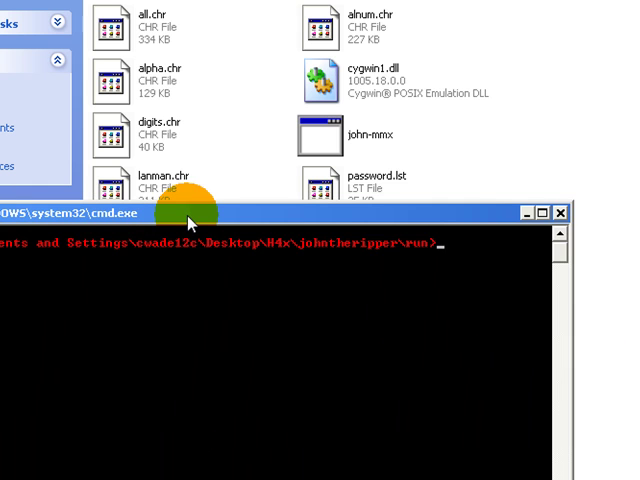
type("john-")
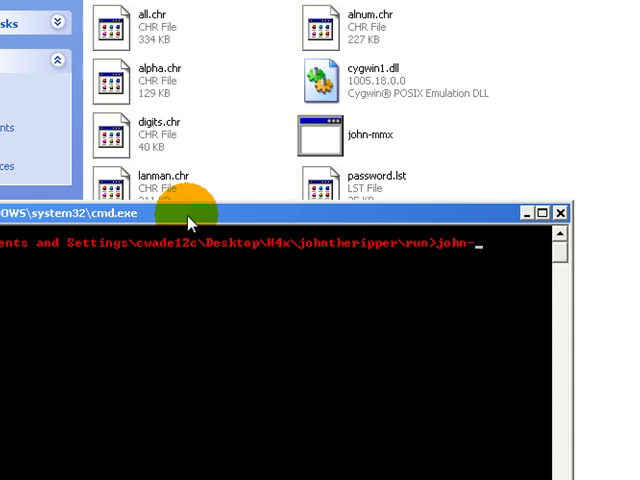
type("386")
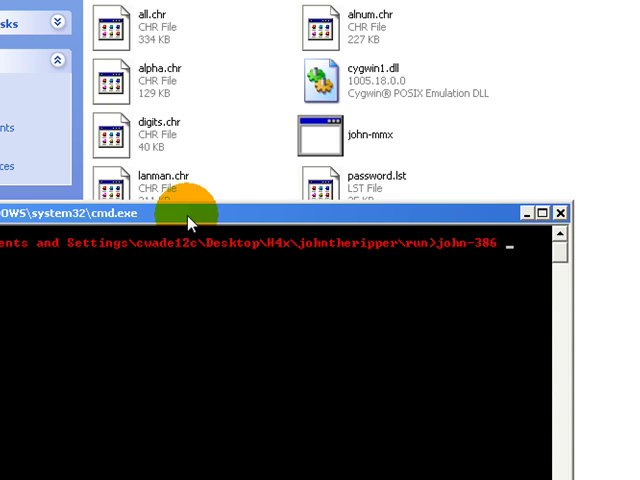
type("hts.tx")
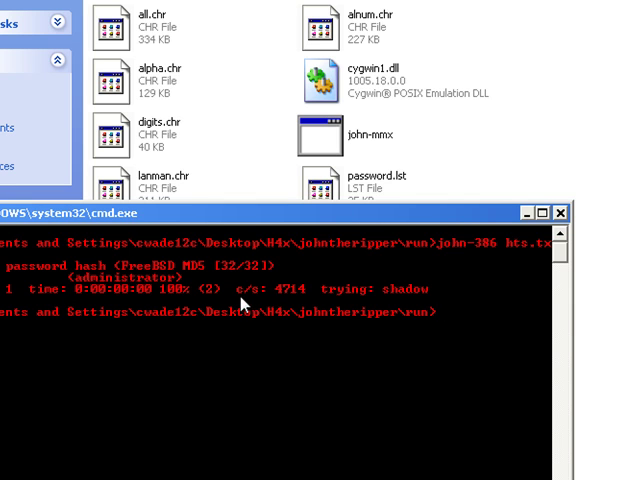
mouse_move(305, 302)
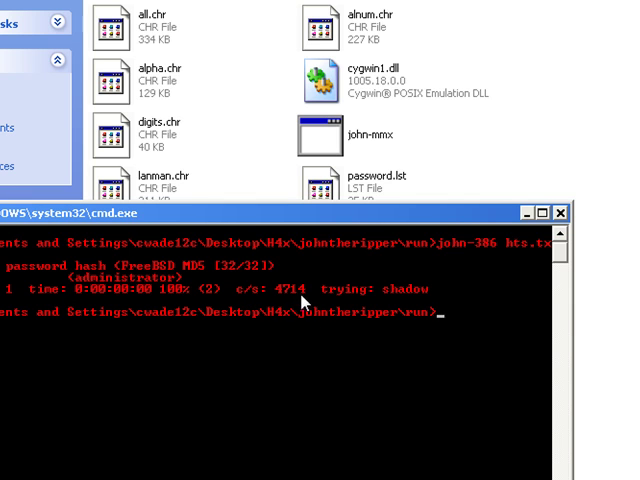
mouse_move(400, 300)
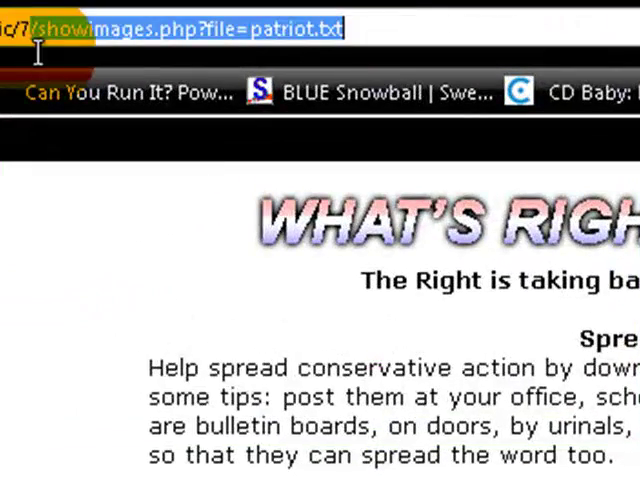
Request /images/admin/ and log in as administrator with the cracked password
type("image")
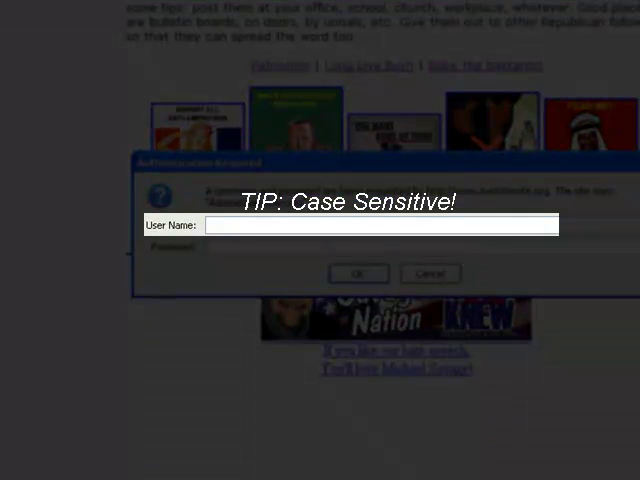
type("Administr")
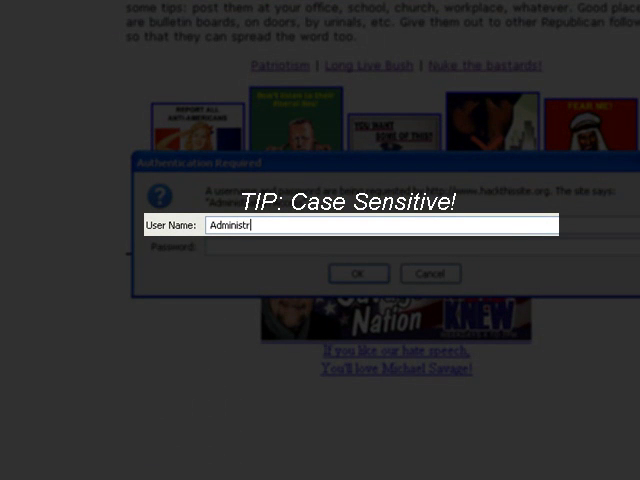
type("ator")
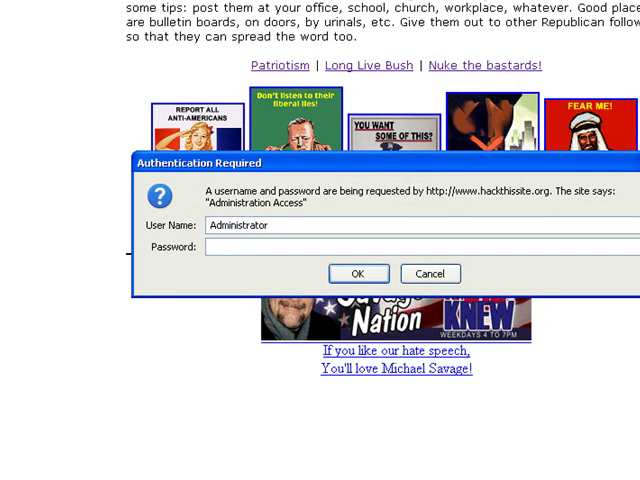
type("•••")
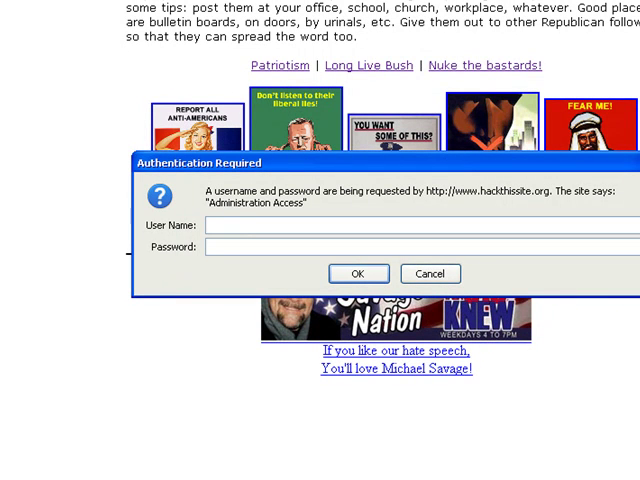
type("Admi")
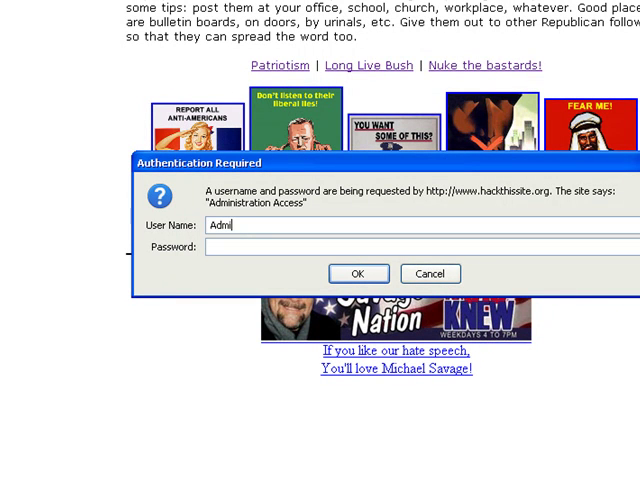
type("nistrator")
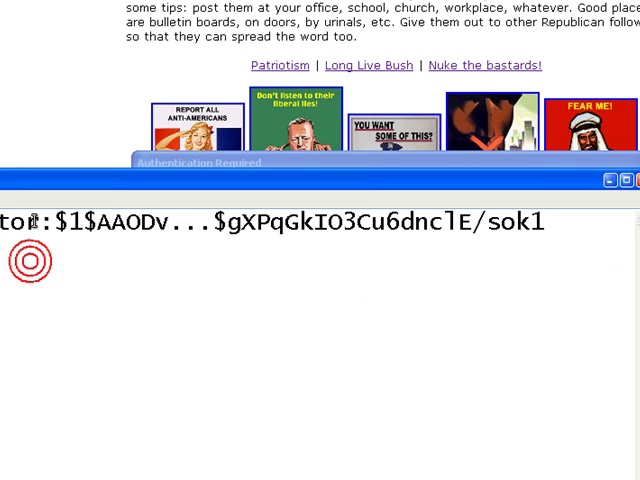
double_click(12, 222)
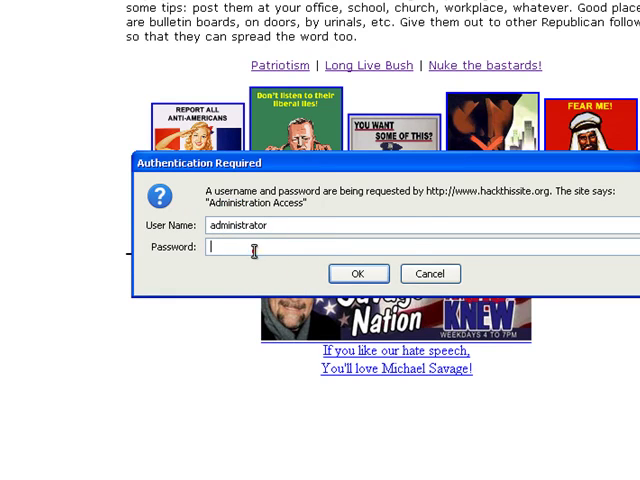
type("••")
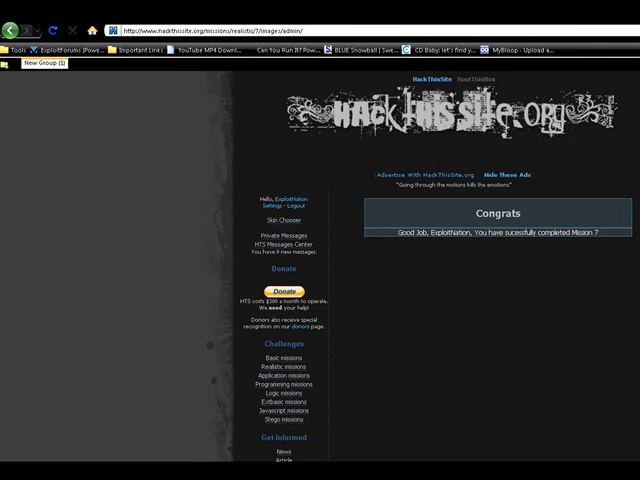
mouse_move(545, 353)
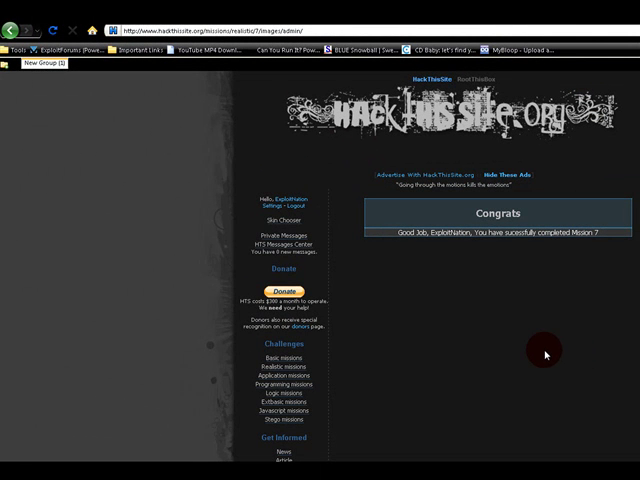